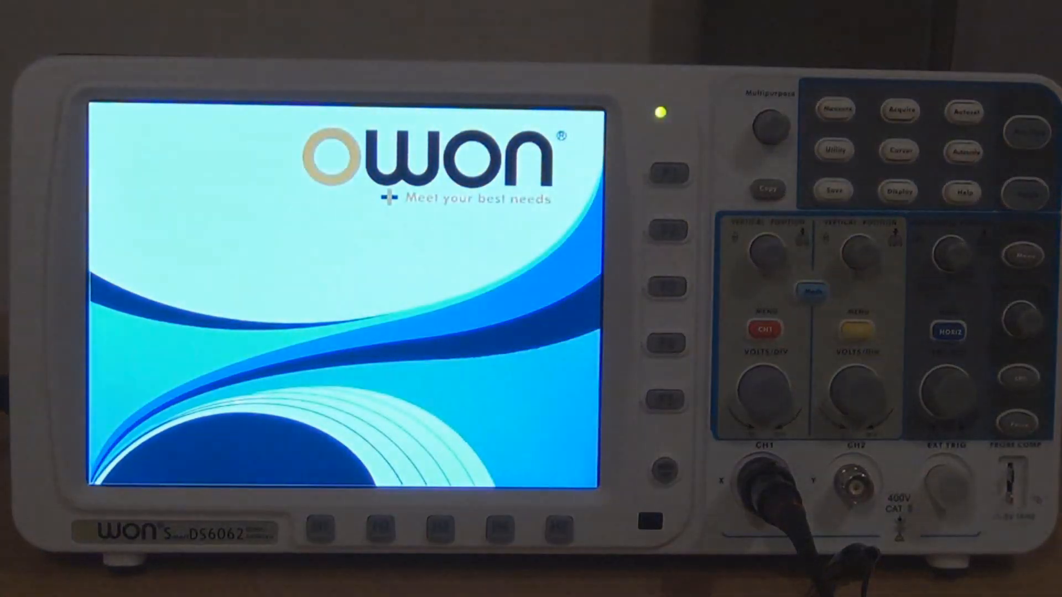
Press the power button and let the OWON scope boot to its startup screen
left_click(1026, 133)
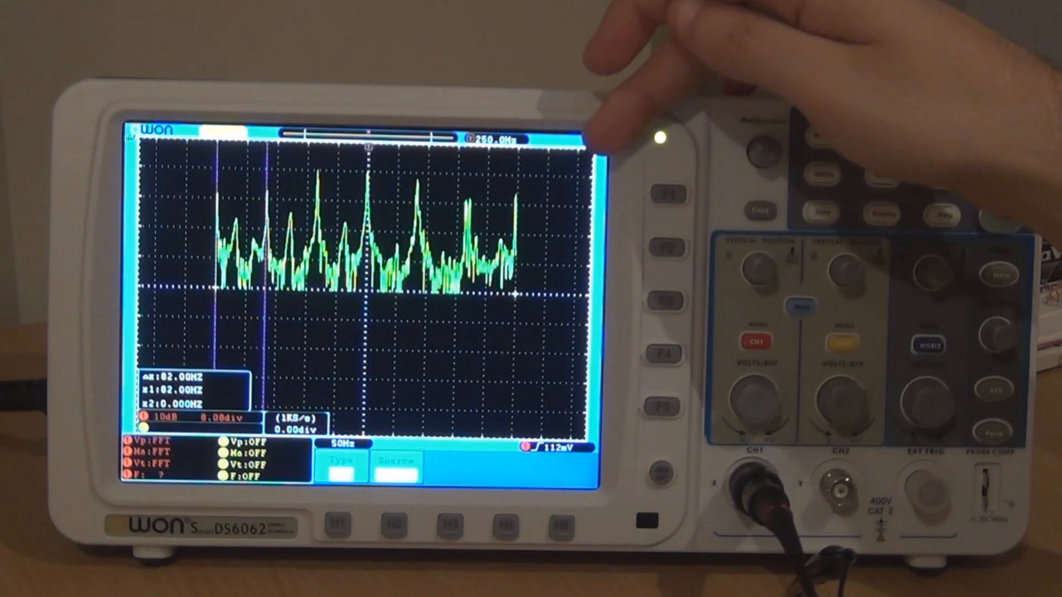
Place cursor 1 on the first FFT peak, reading x1 = 82.00 Hz
left_click(1004, 158)
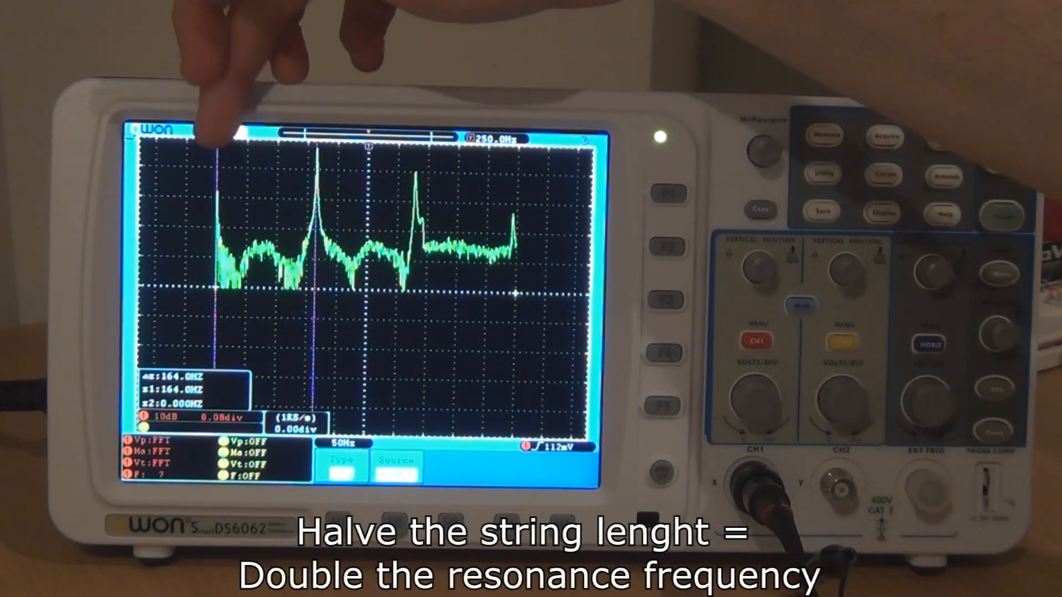
Press Run/Stop to resume live capture of the 164 Hz spectrum
left_click(1003, 157)
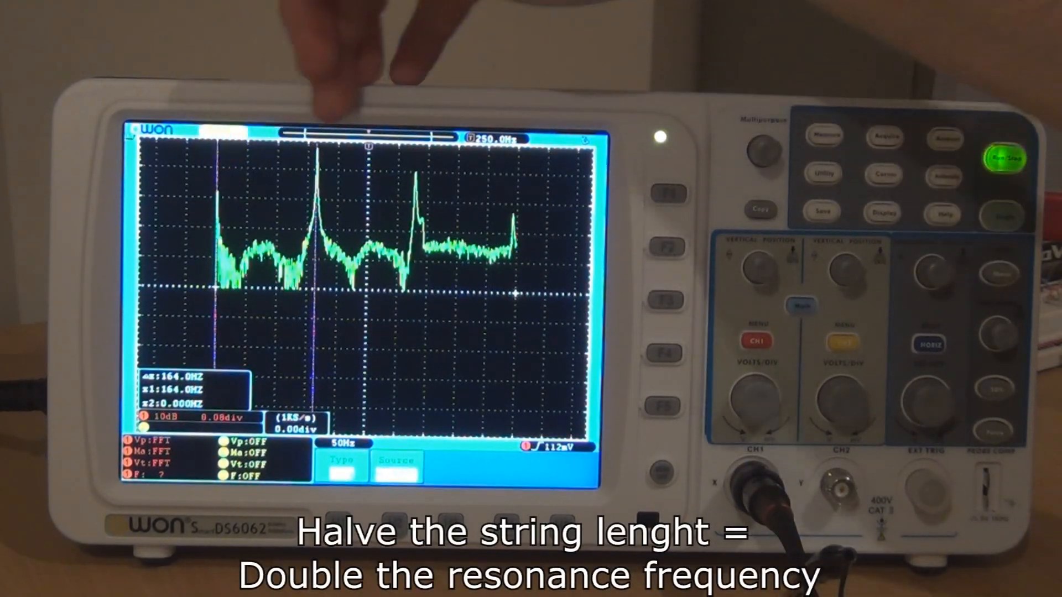